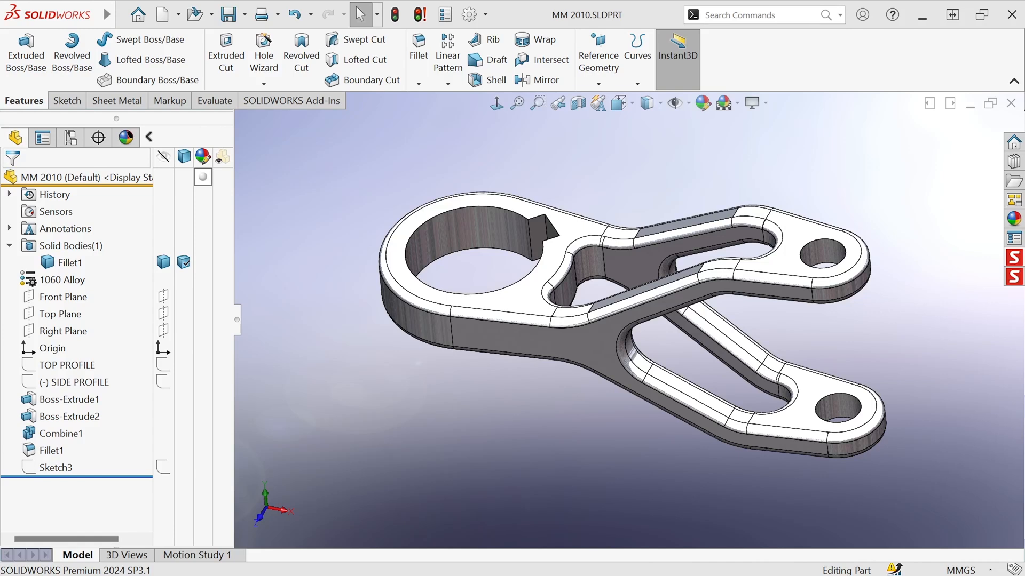
mouse_move(343, 278)
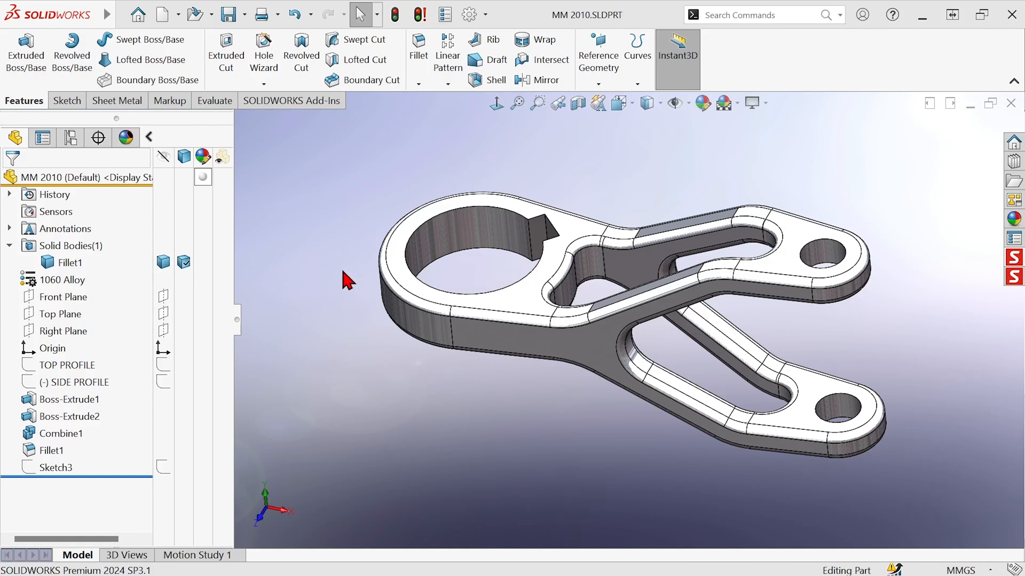
mouse_move(390, 119)
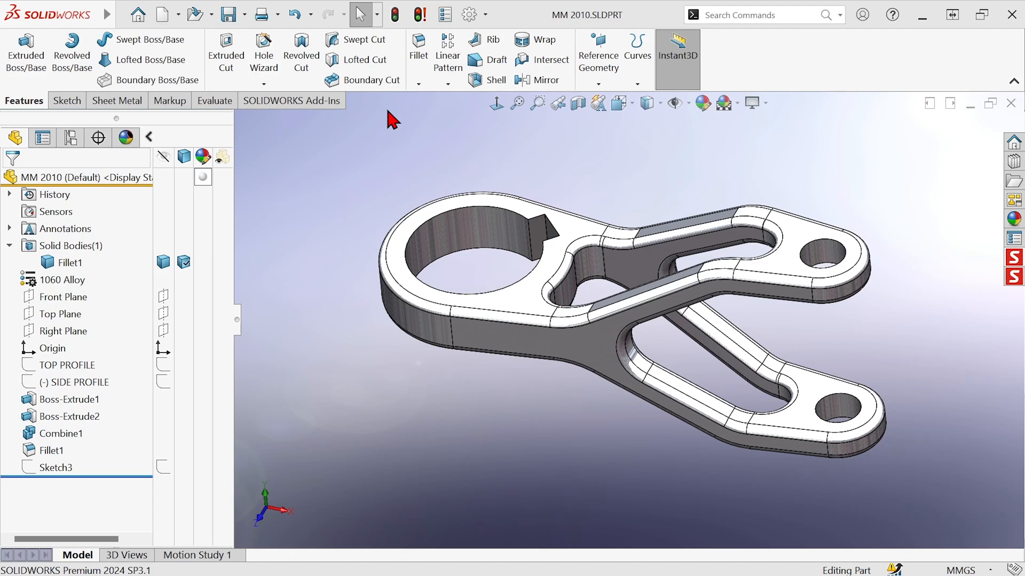
- Start a fillet, pick the keyway's vertical edge, then cancel without applying it
click(417, 48)
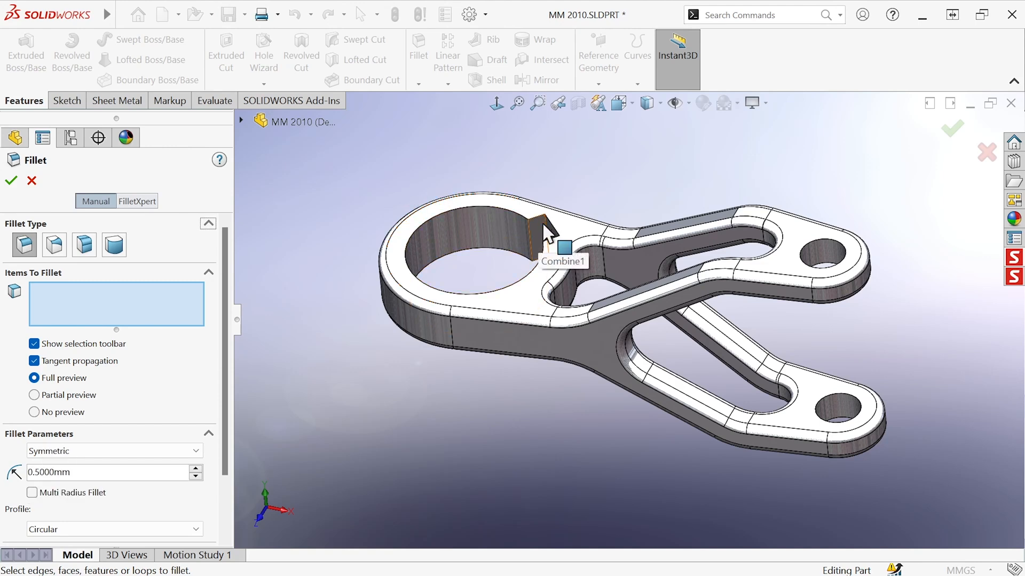
click(538, 235)
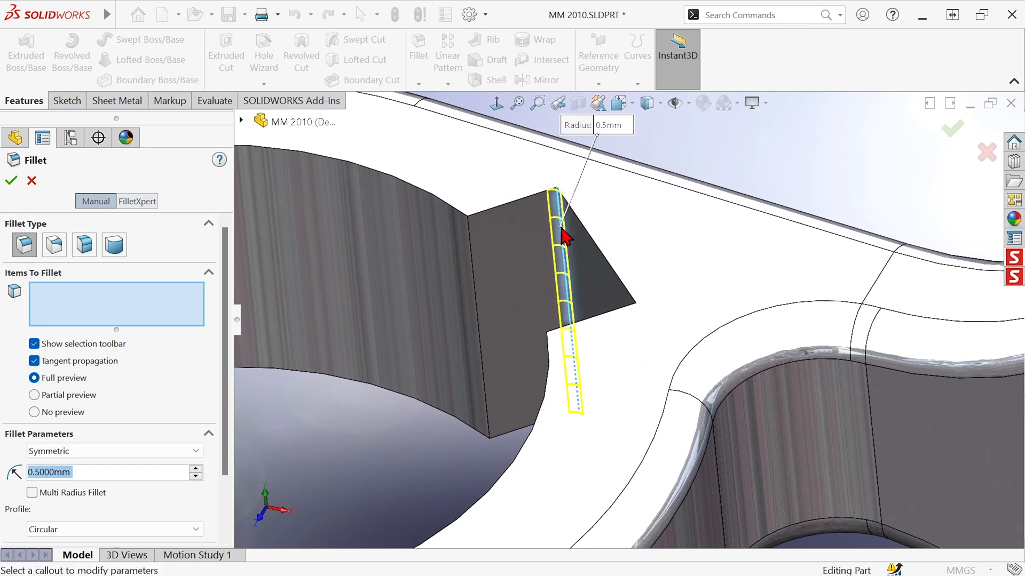
click(564, 235)
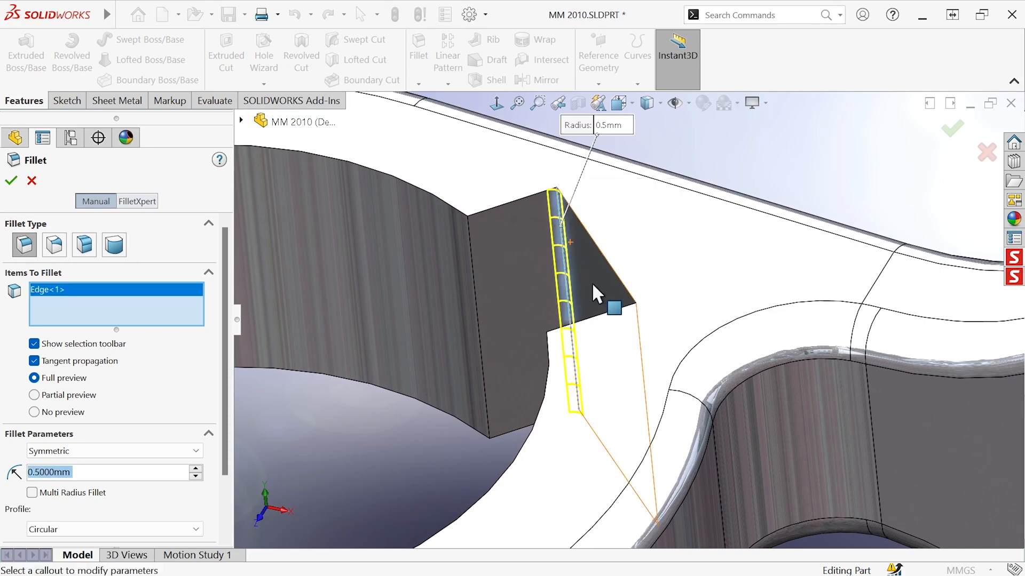
click(9, 180)
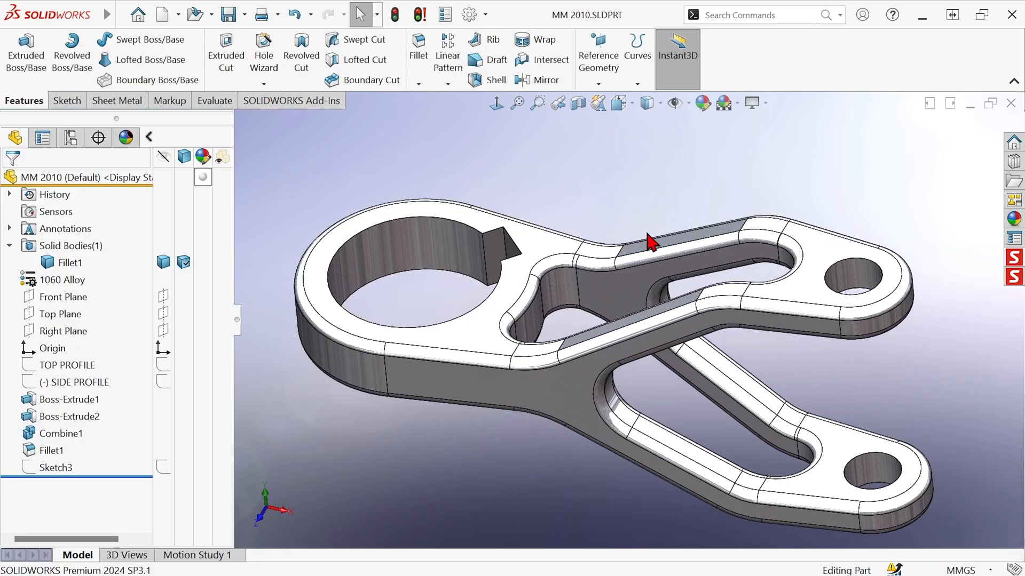
mouse_move(585, 210)
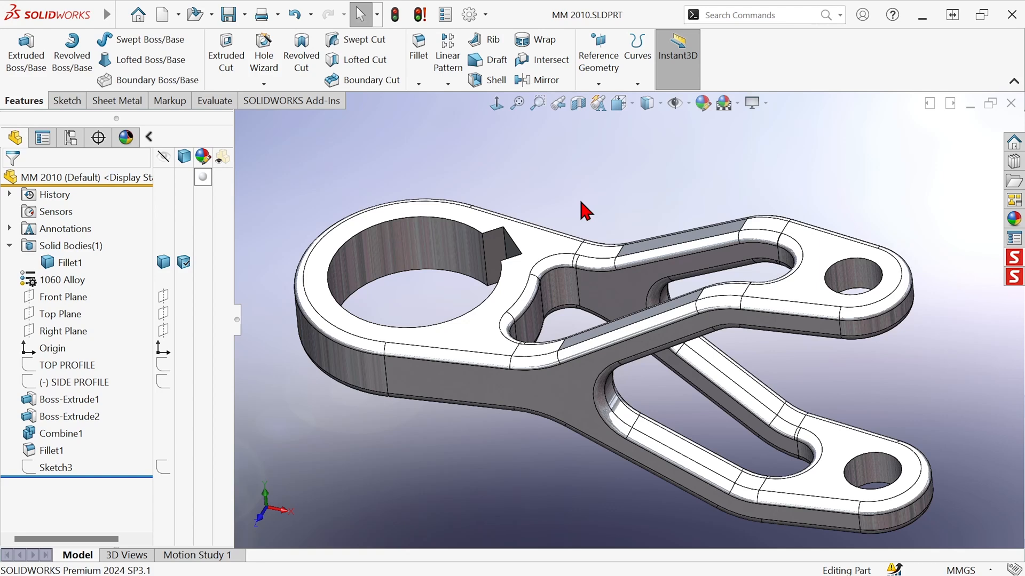
mouse_move(759, 58)
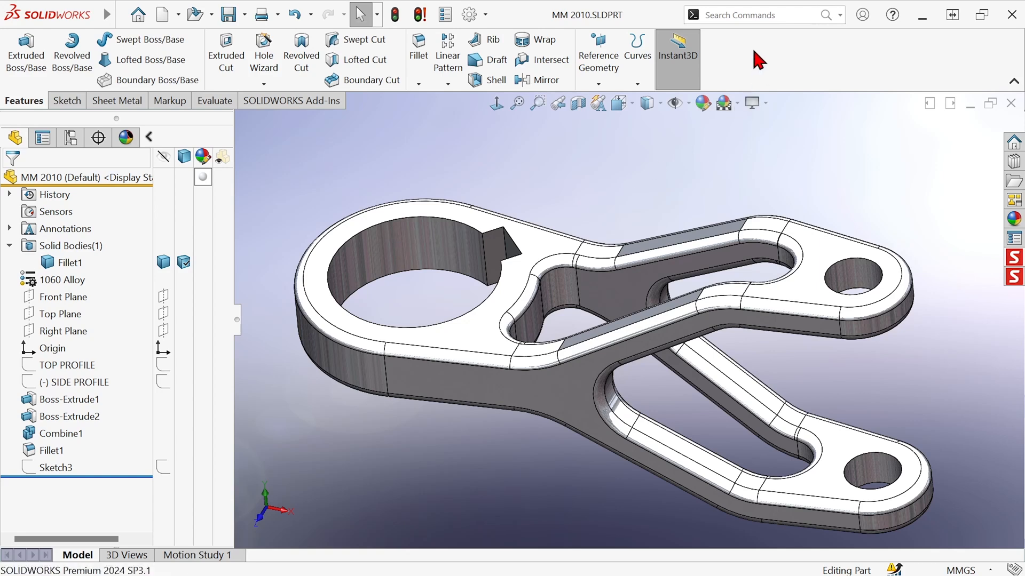
- Bring up the list of available toolbars from the CommandManager
right_click(758, 58)
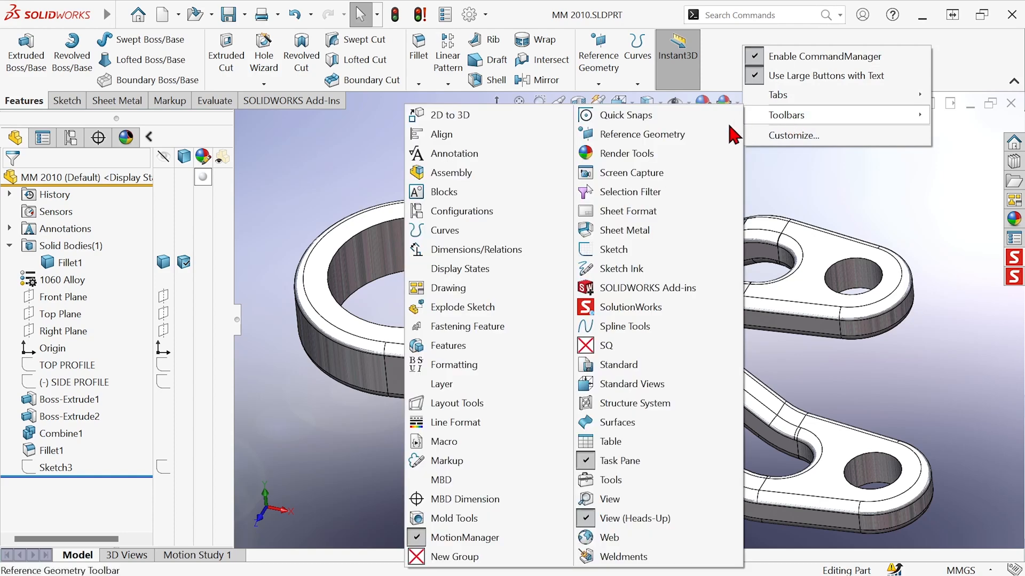
mouse_move(614, 198)
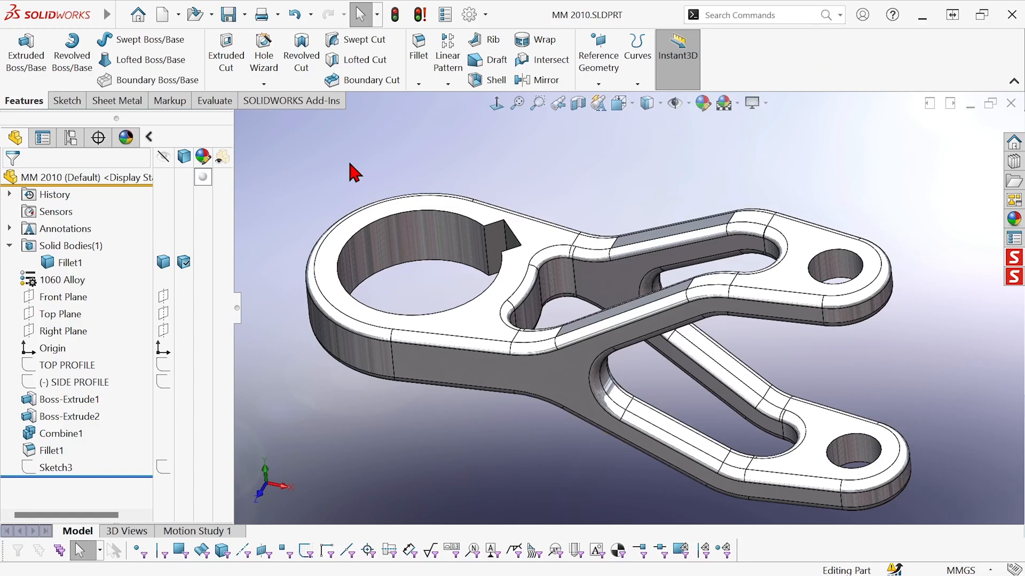
mouse_move(373, 498)
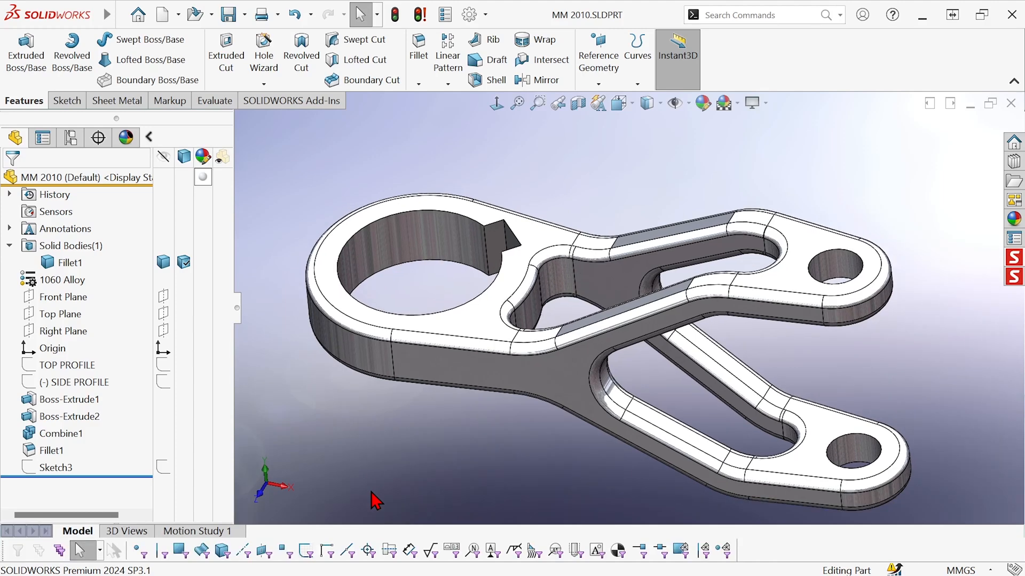
mouse_move(155, 553)
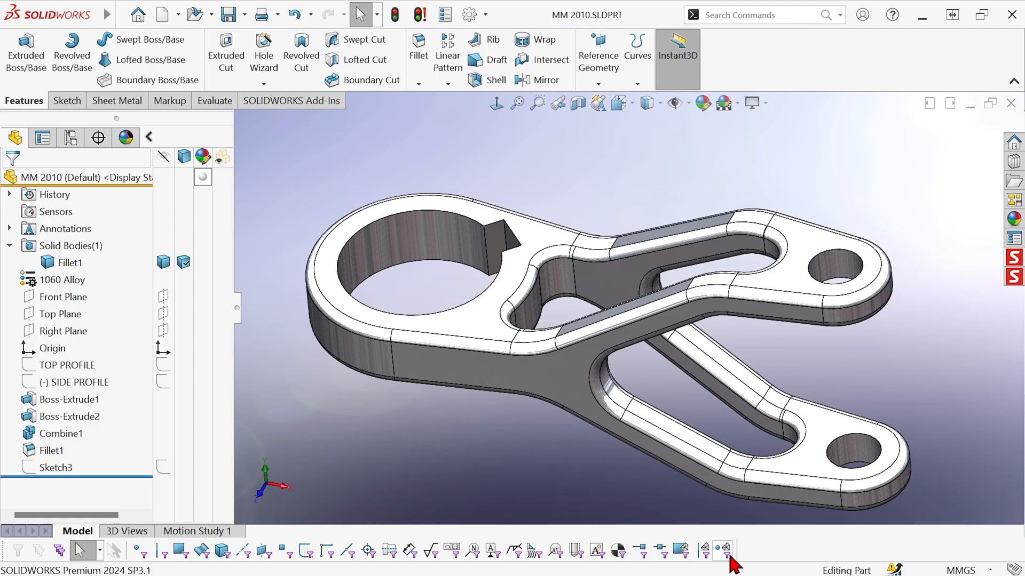
mouse_move(280, 551)
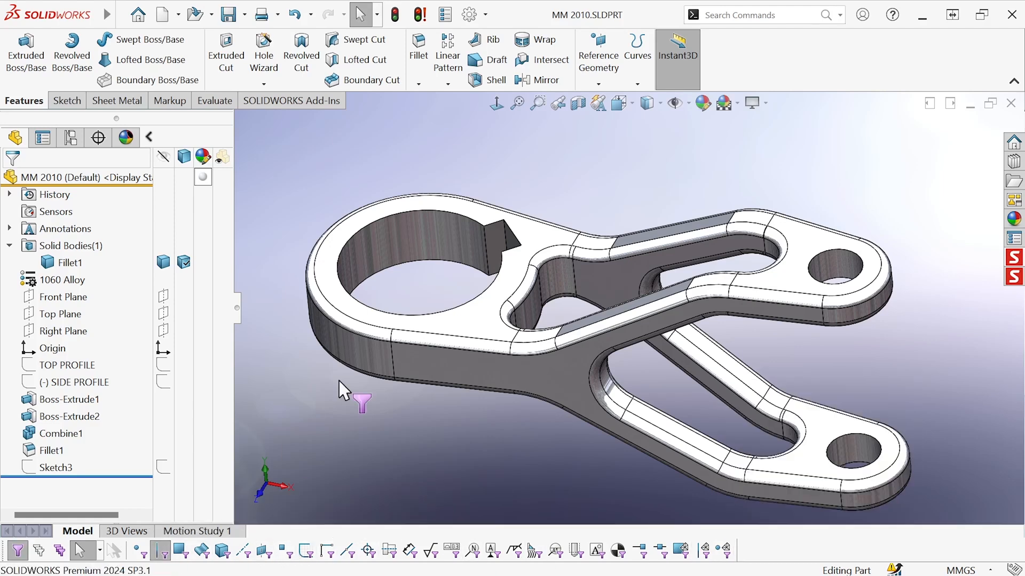
mouse_move(461, 270)
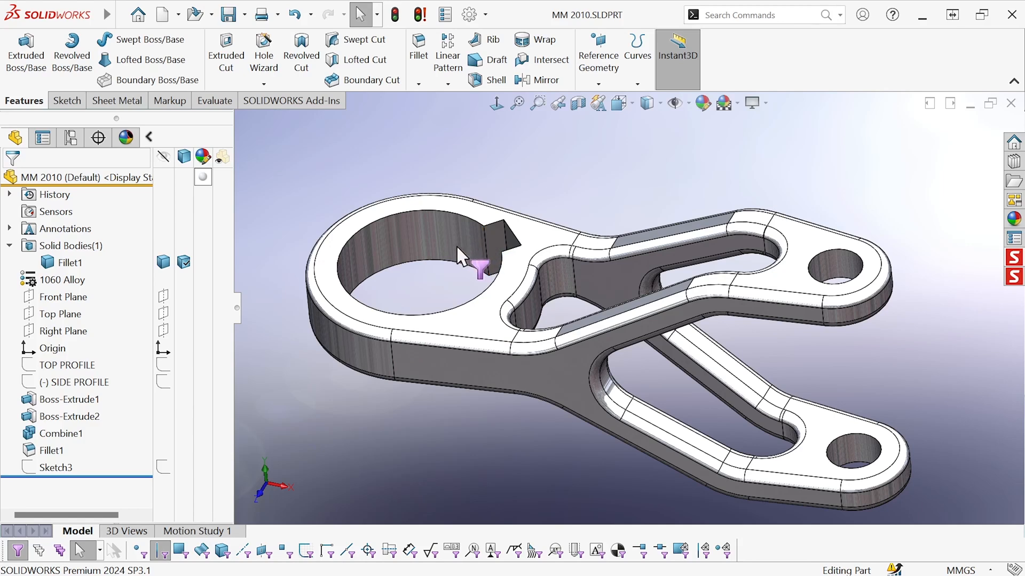
mouse_move(513, 260)
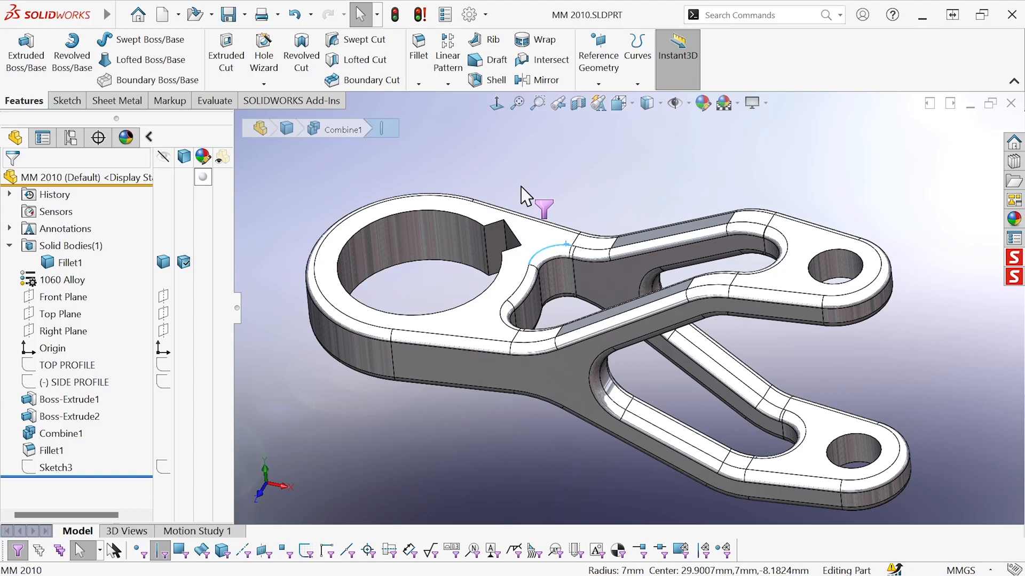
mouse_move(447, 51)
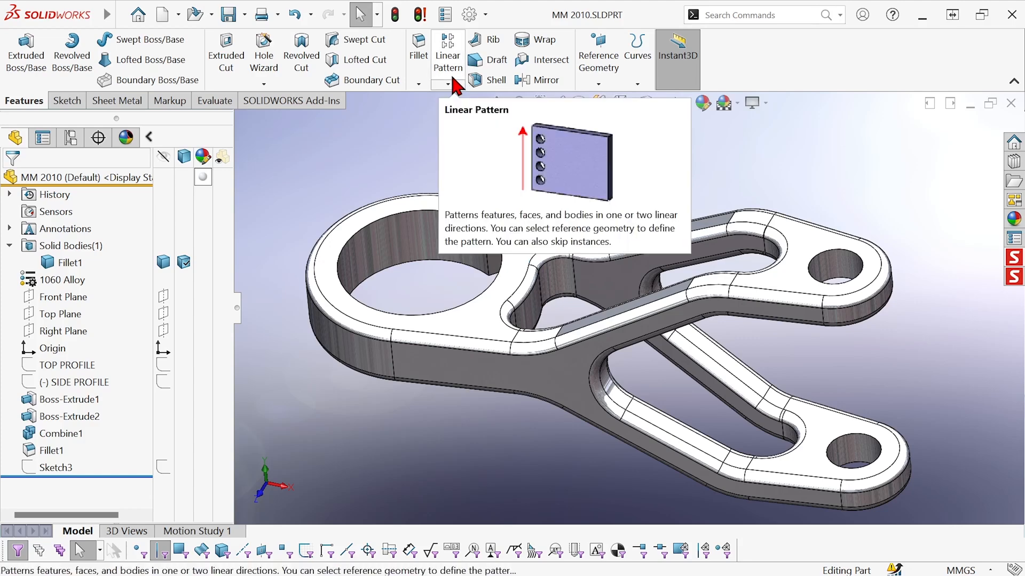
click(418, 51)
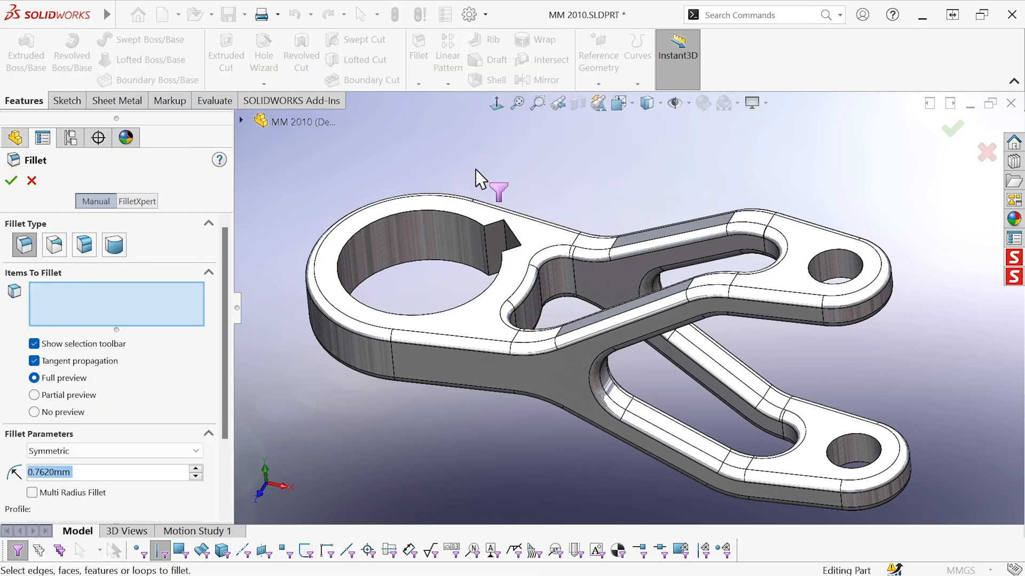
text(.500)
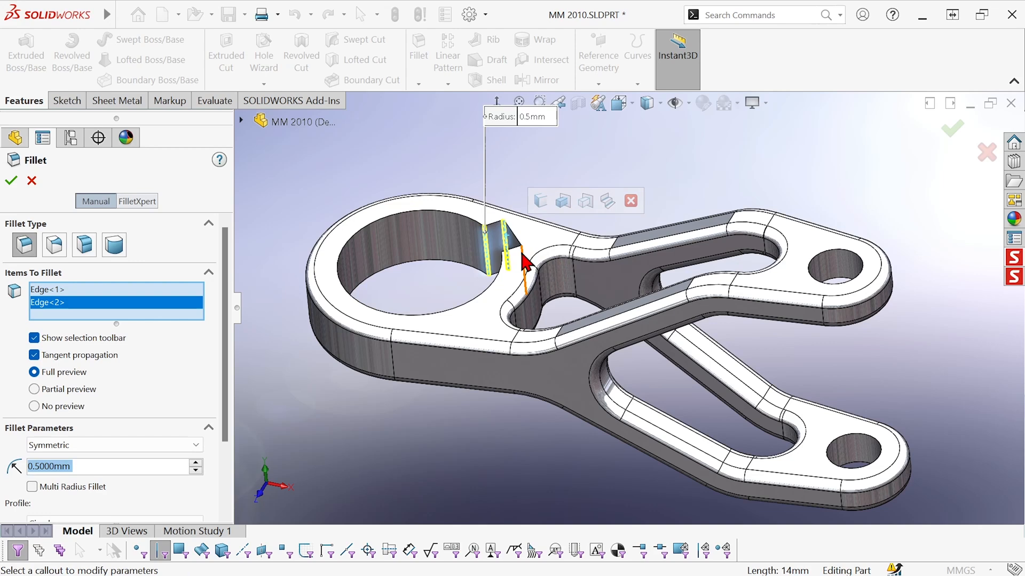
click(504, 288)
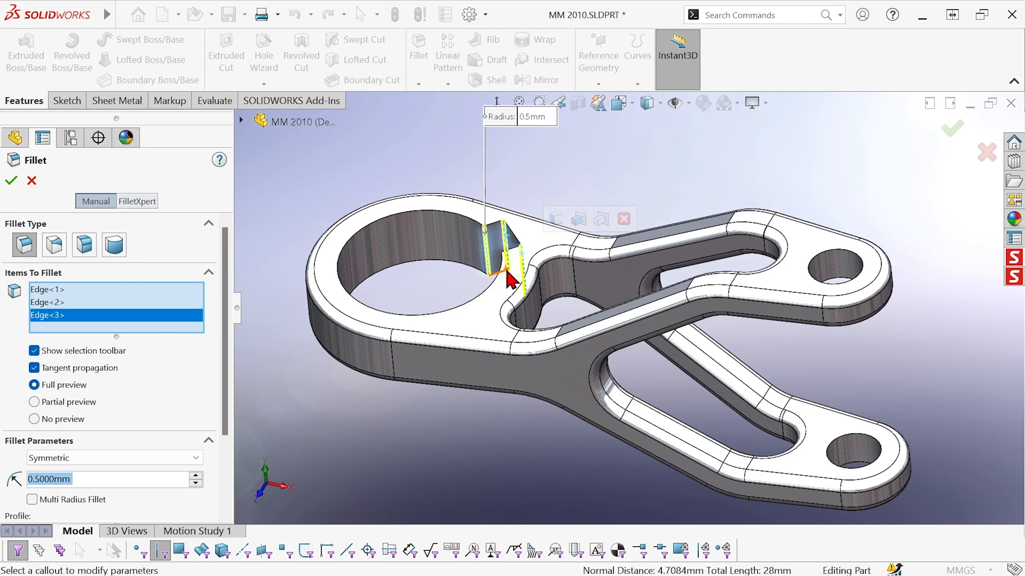
click(507, 278)
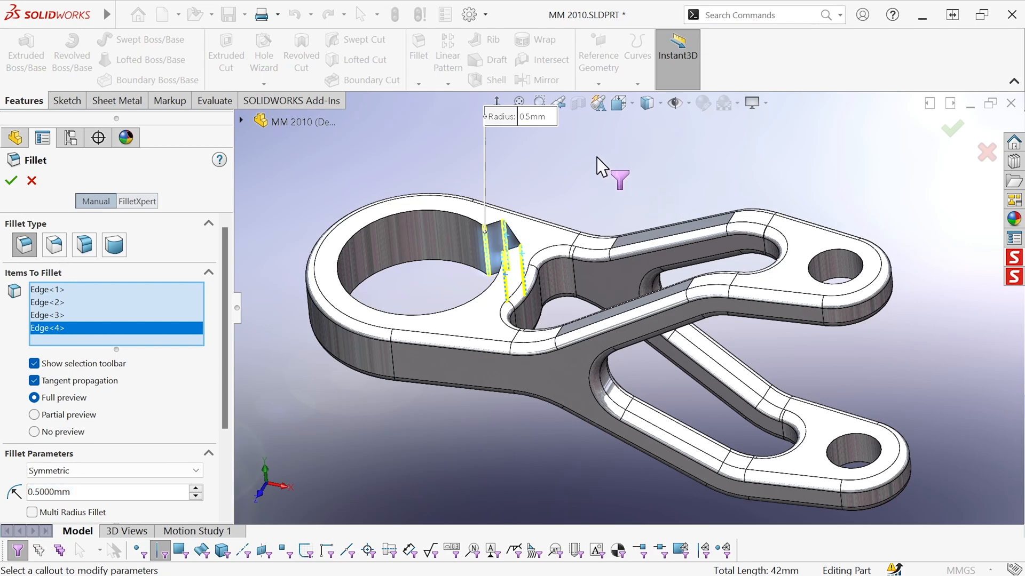
click(9, 180)
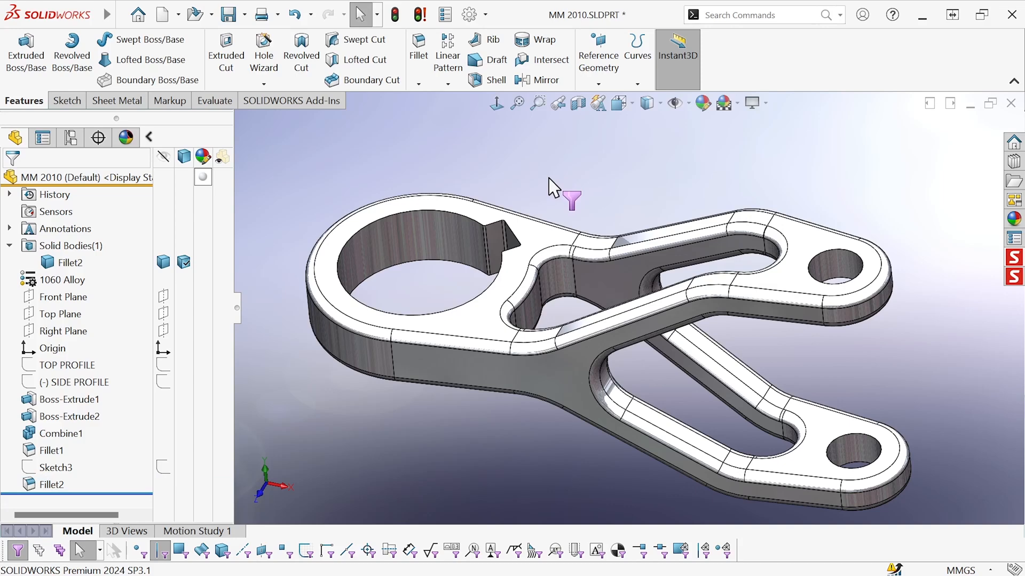
drag(569, 196, 591, 189)
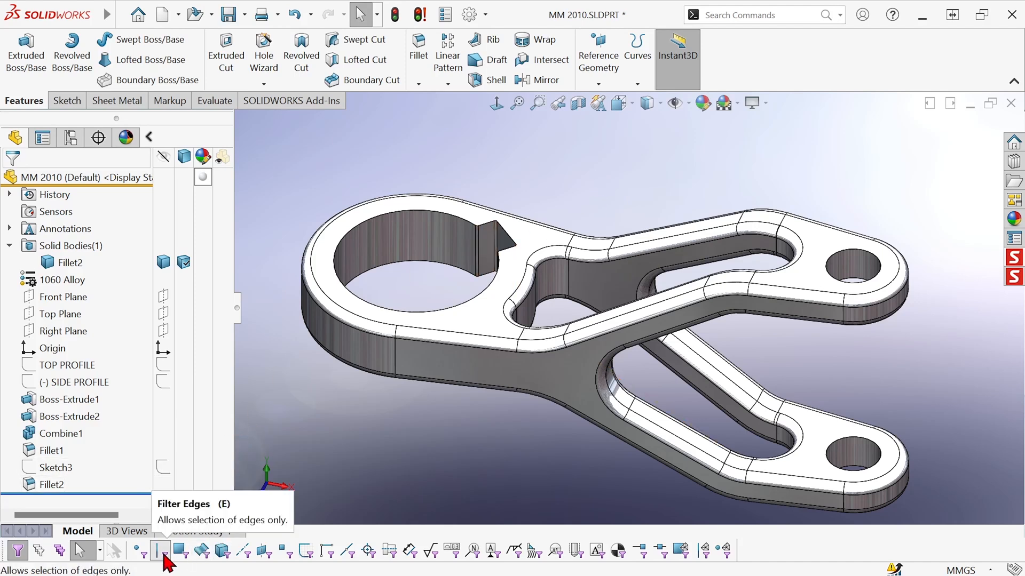
mouse_move(325, 549)
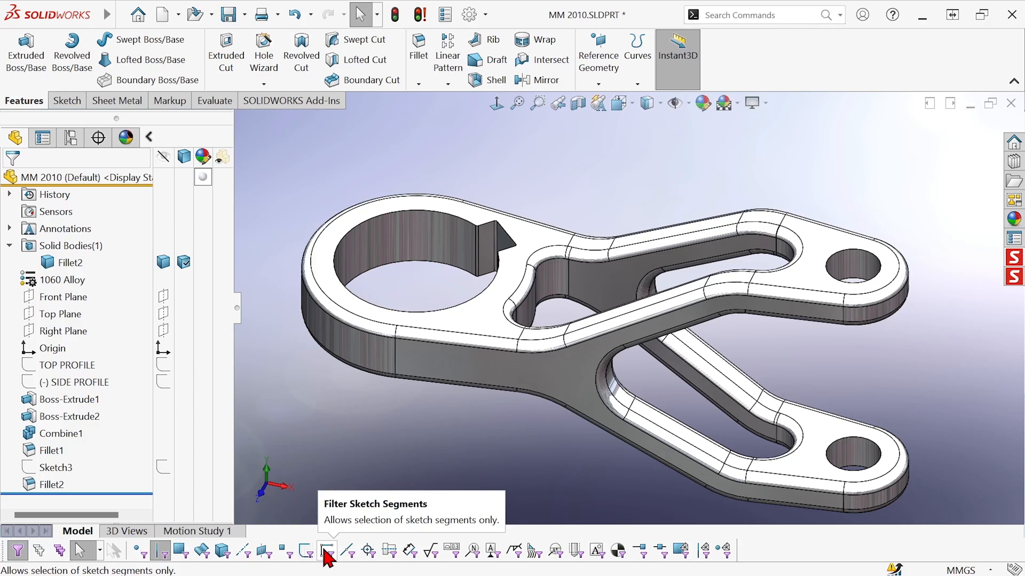
mouse_move(435, 406)
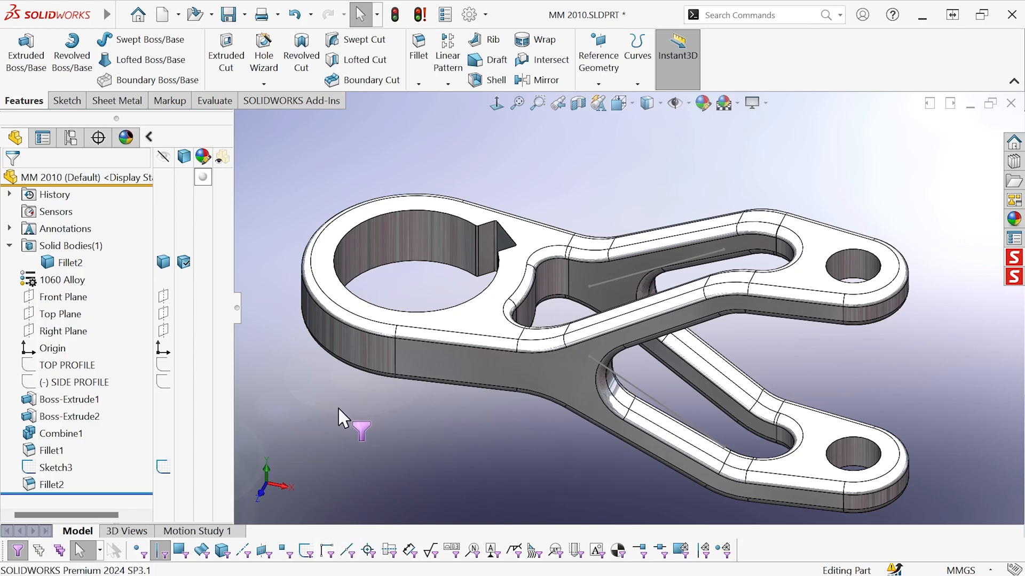
mouse_move(383, 398)
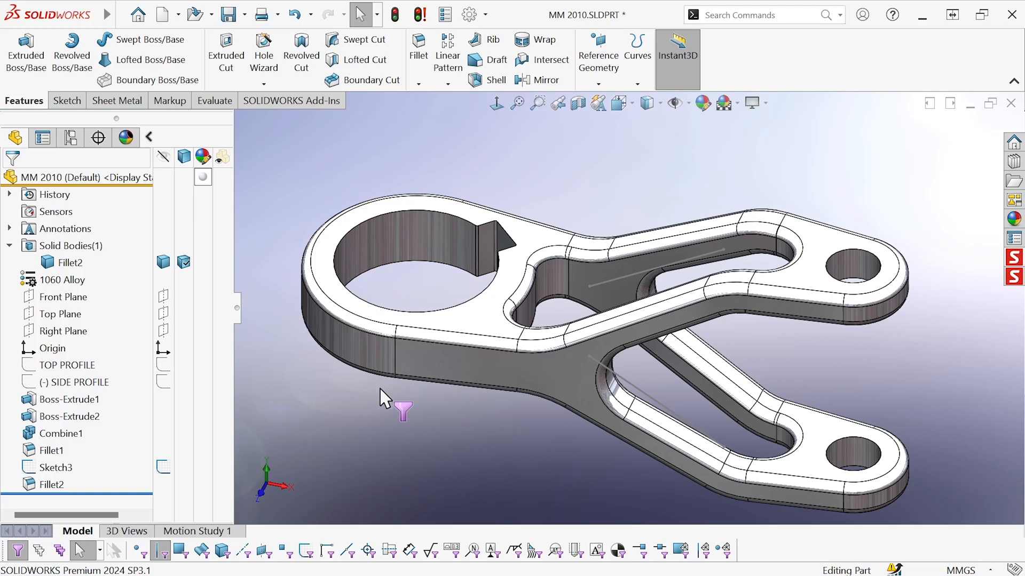
mouse_move(131, 555)
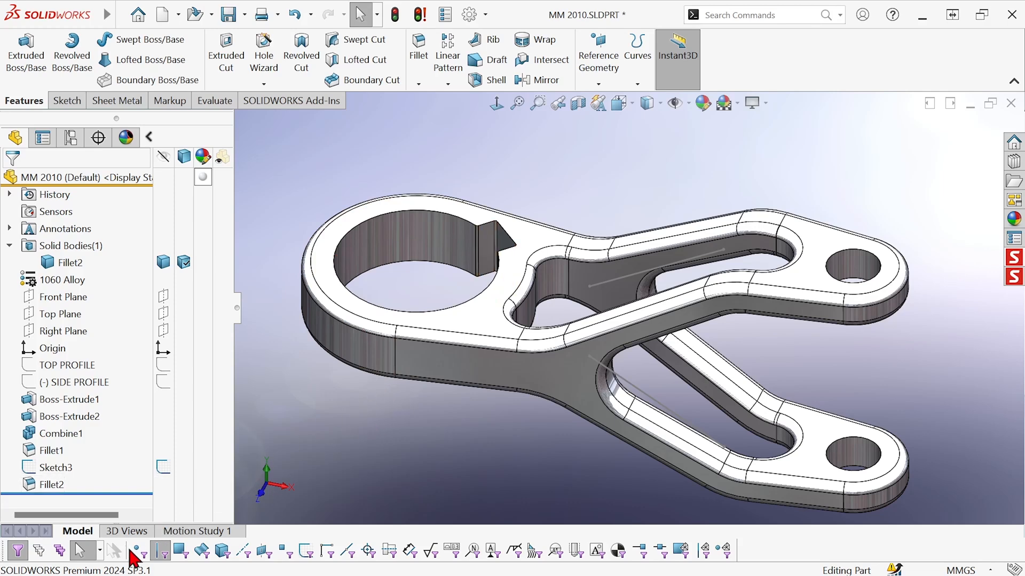
mouse_move(138, 552)
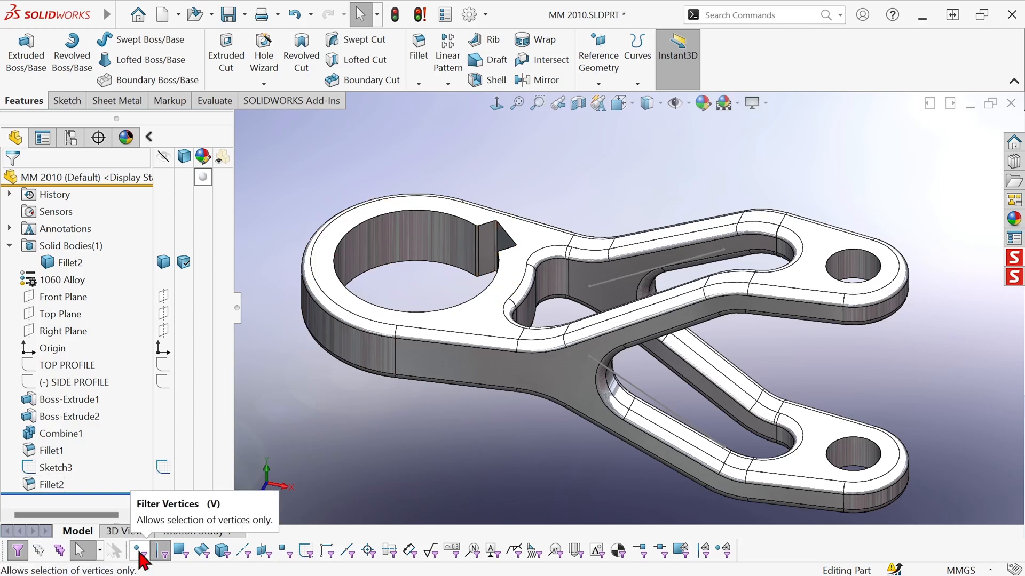
mouse_move(184, 552)
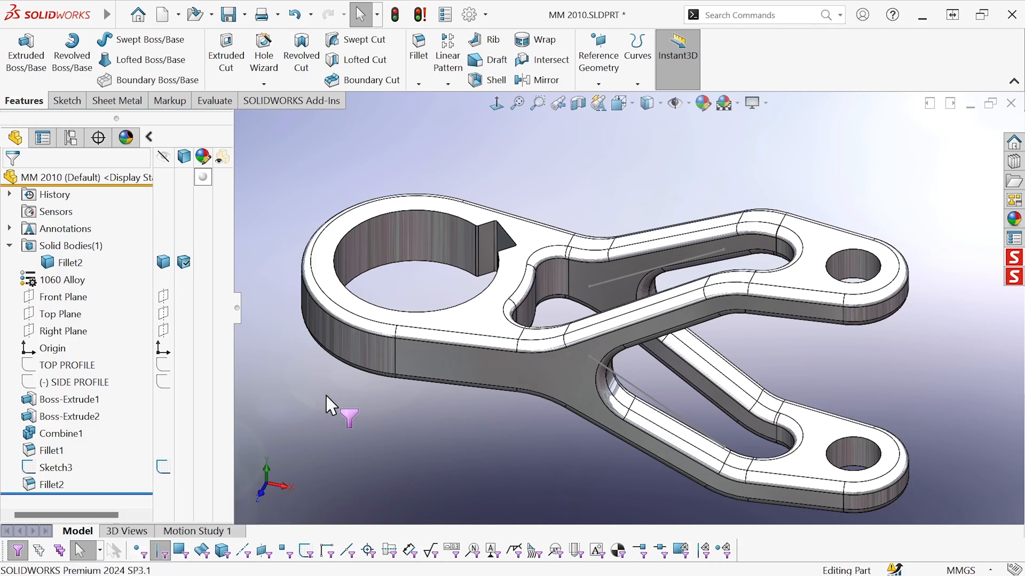
mouse_move(435, 239)
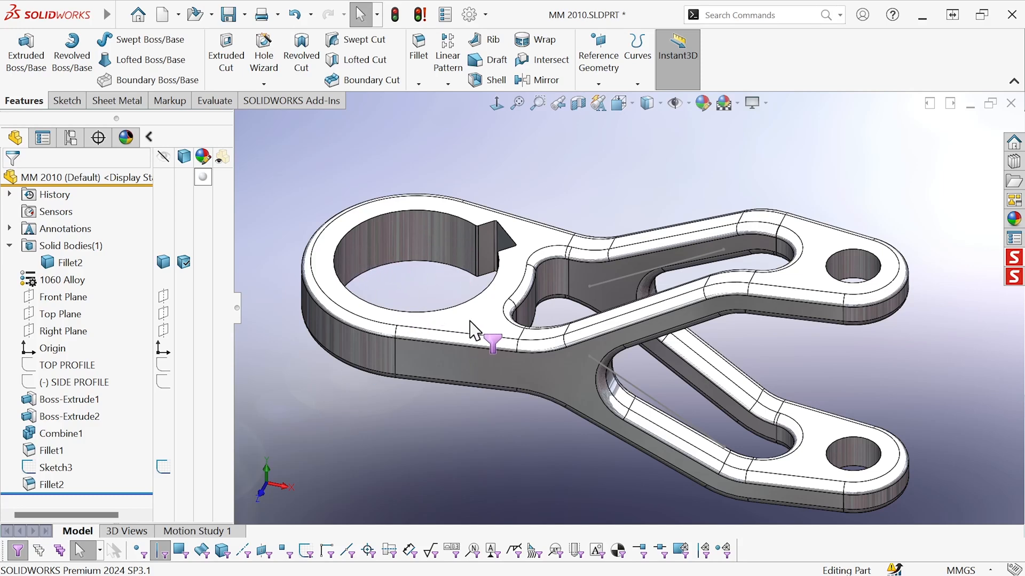
mouse_move(450, 161)
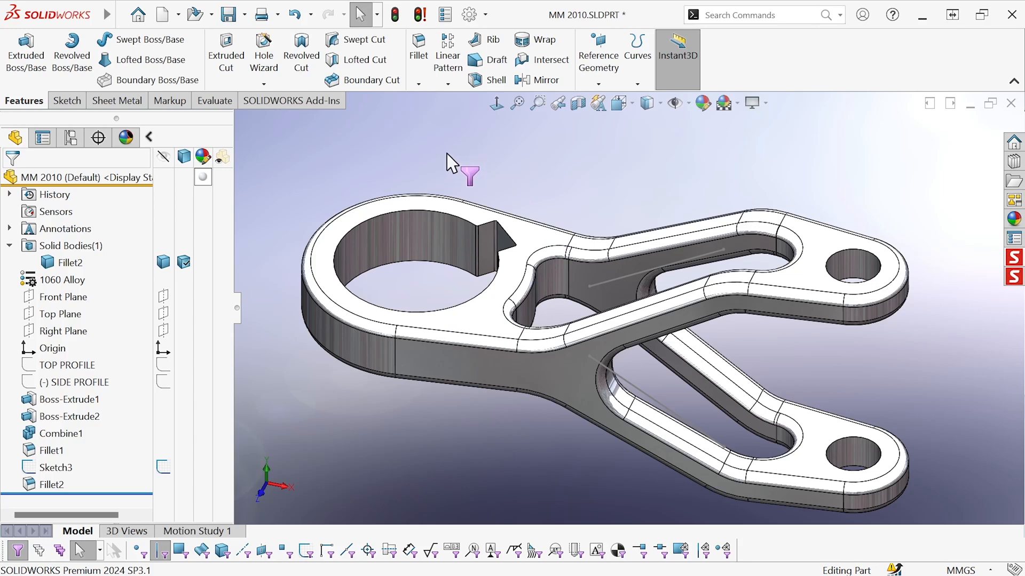
mouse_move(448, 162)
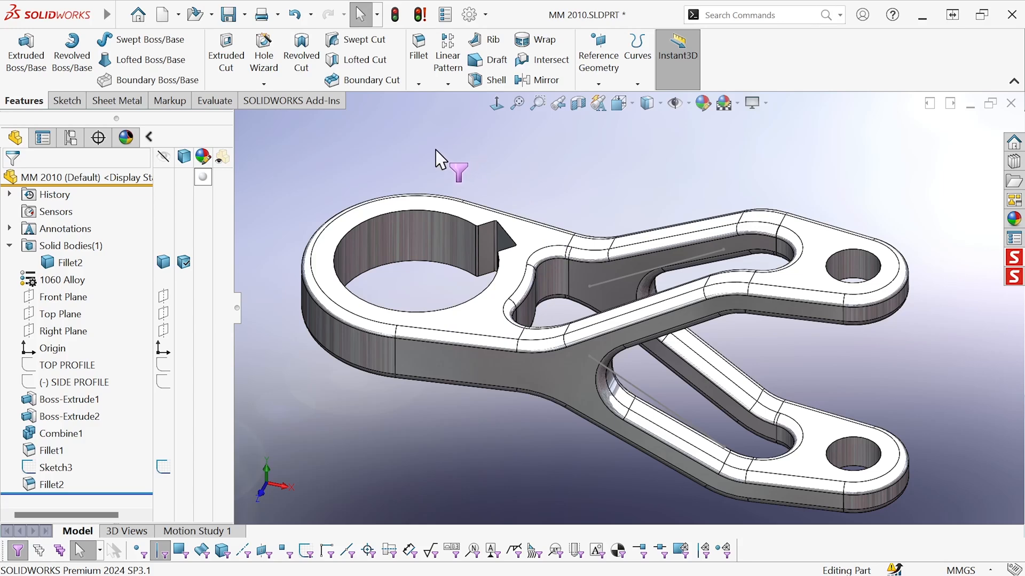
mouse_move(278, 395)
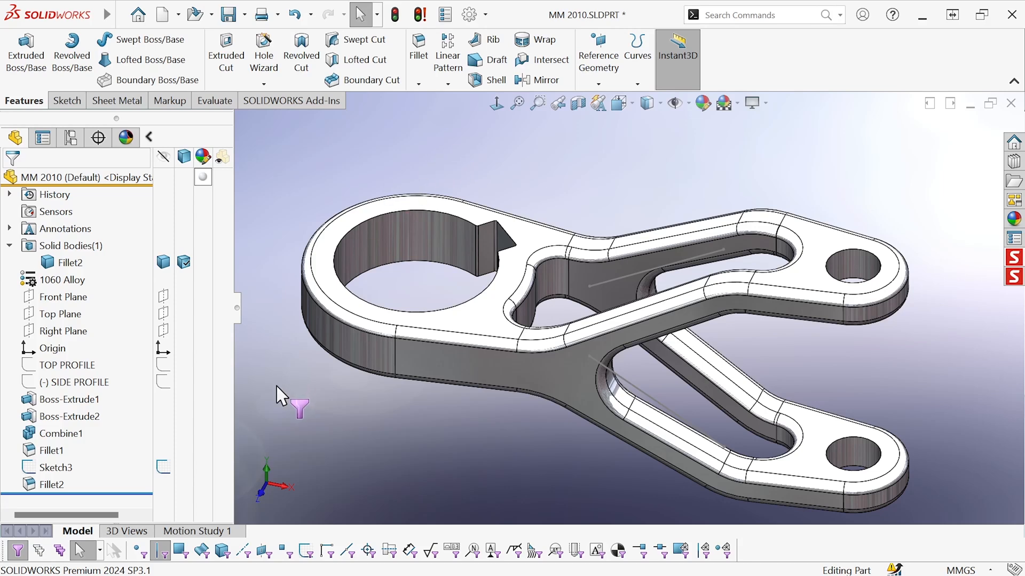
mouse_move(405, 287)
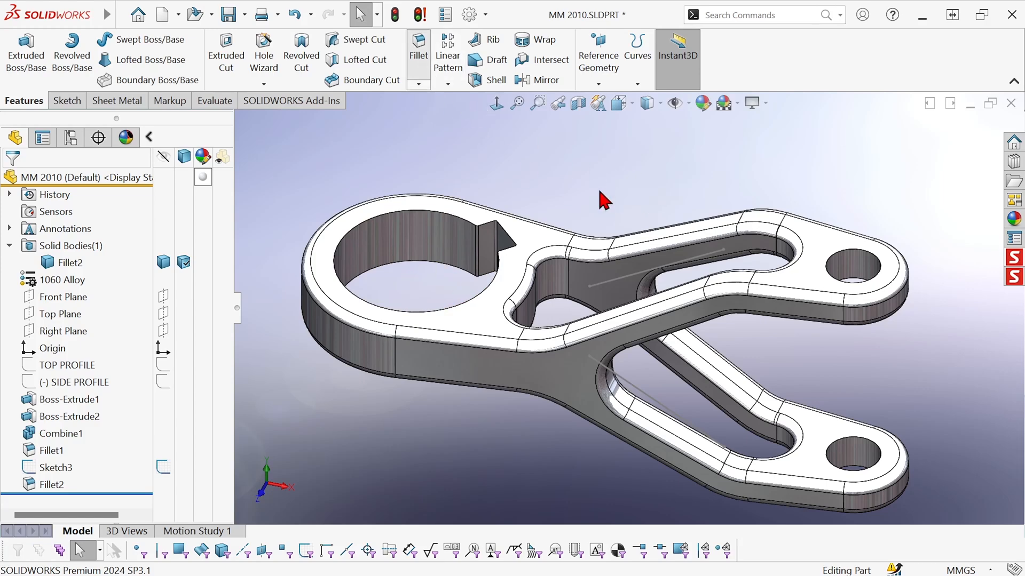
- Apply a 1 mm fillet (Fillet3) to the two small hole faces and the large keyed hole face
click(417, 43)
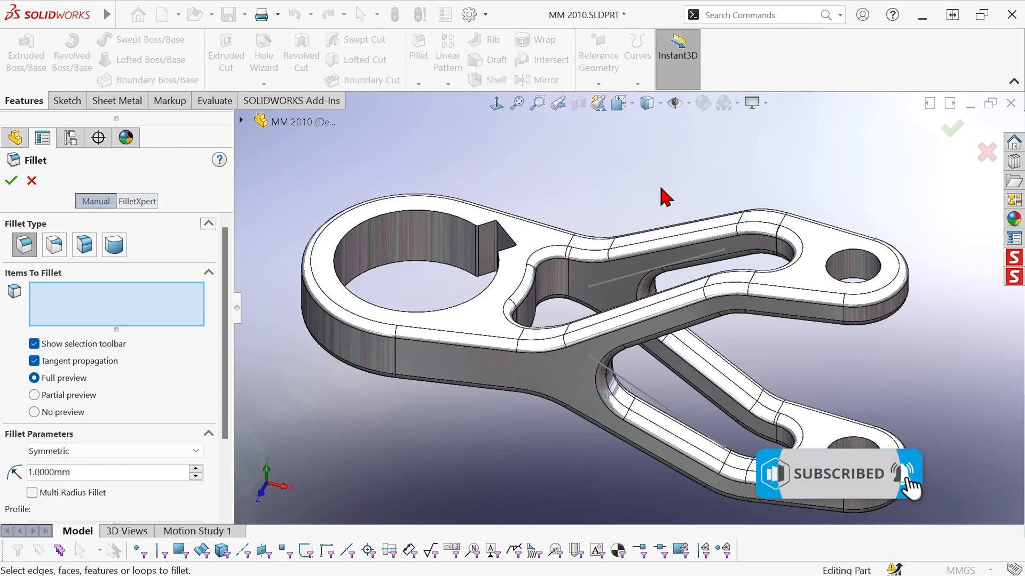
mouse_move(681, 196)
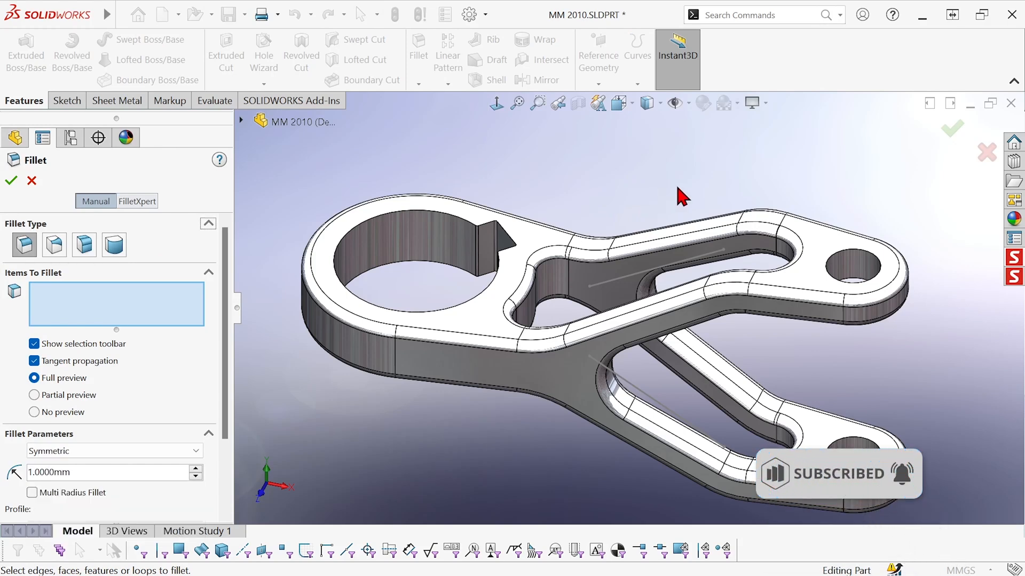
mouse_move(753, 201)
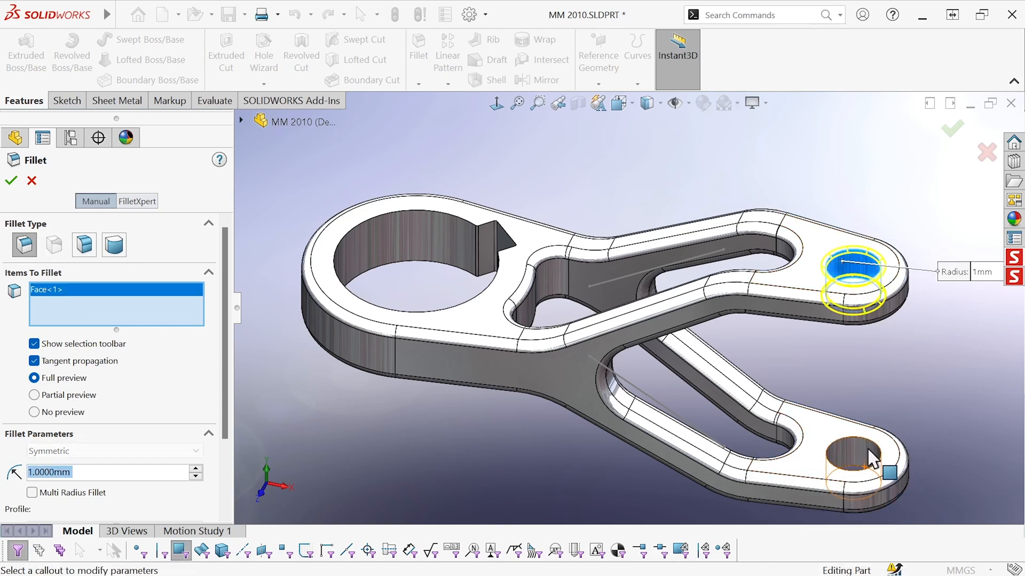
click(849, 457)
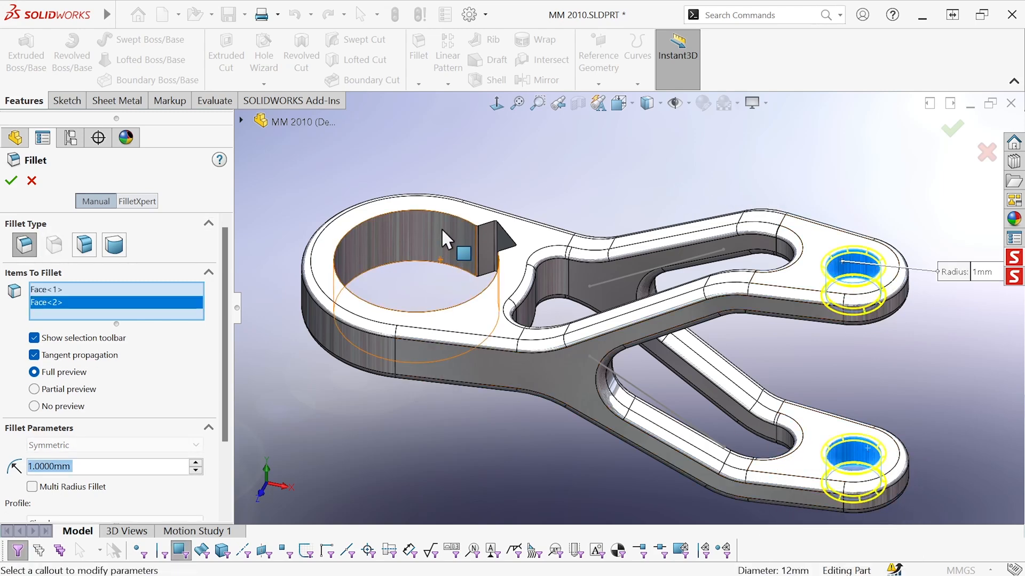
click(424, 242)
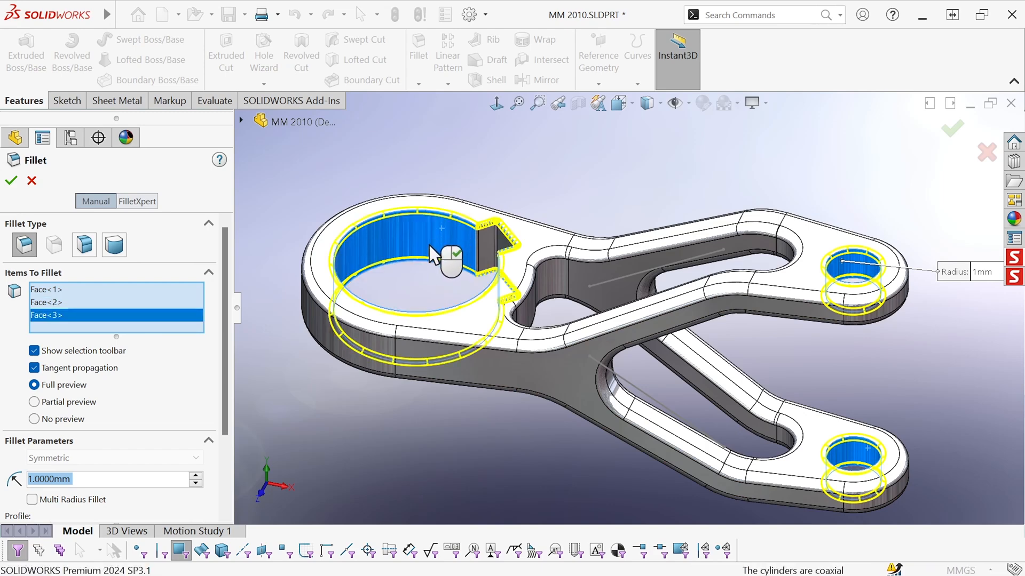
click(11, 181)
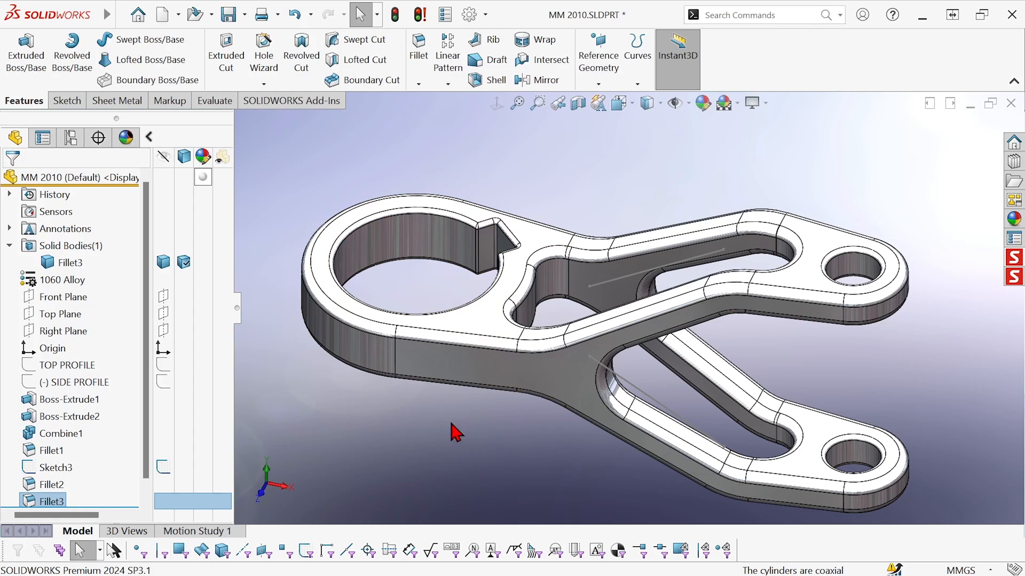
mouse_move(485, 401)
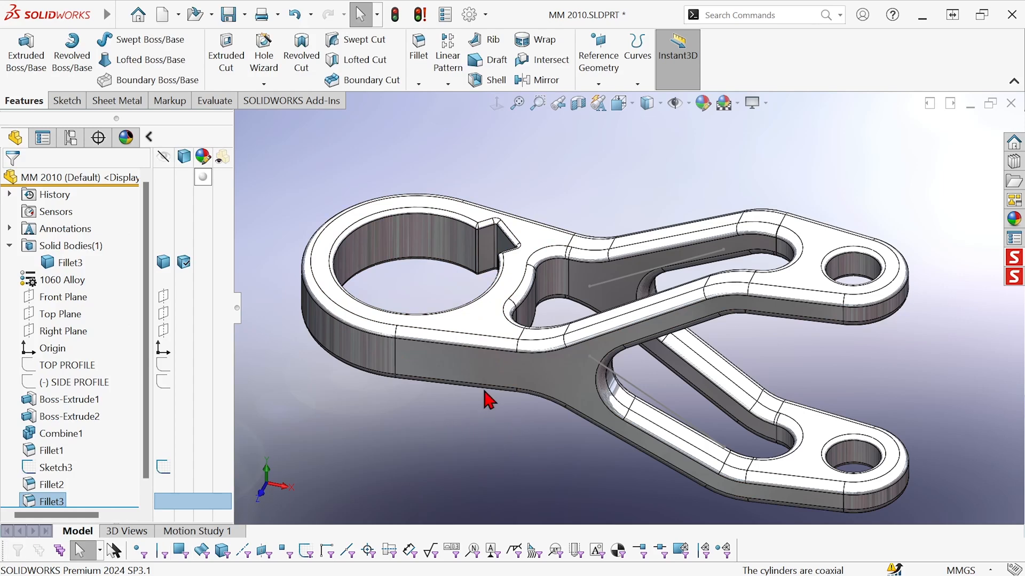
mouse_move(577, 185)
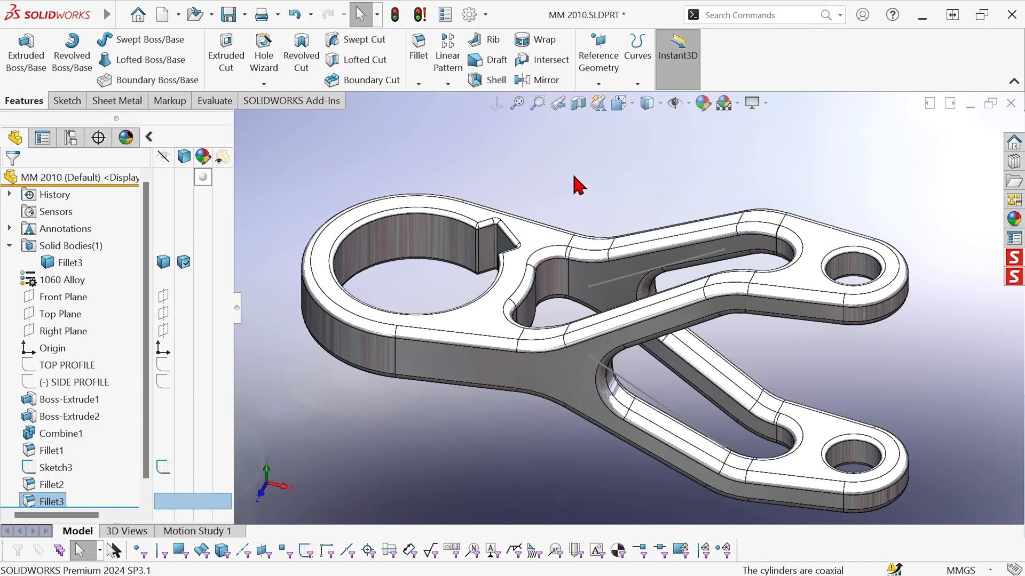